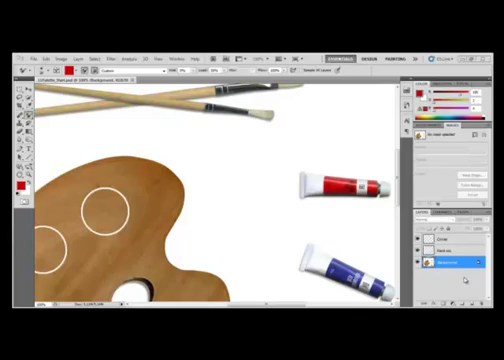
pyautogui.moveTo(199, 119)
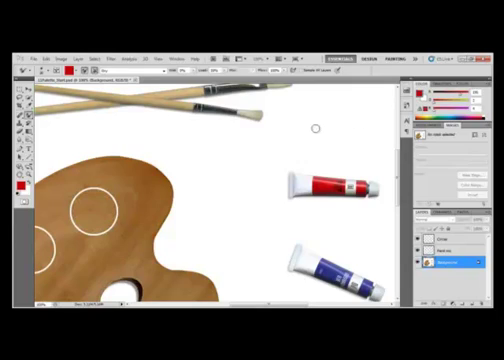
# Paint a short red Mixer Brush stroke on the canvas just above the red paint tube
pyautogui.moveTo(300, 130); pyautogui.dragTo(330, 140)
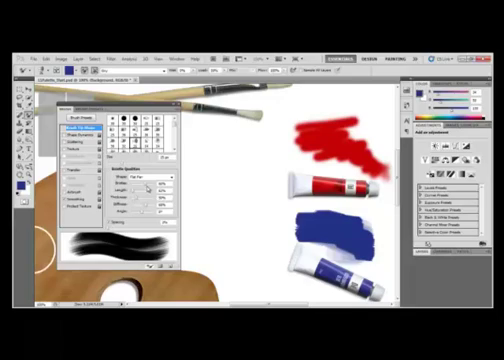
pyautogui.moveTo(160, 185)
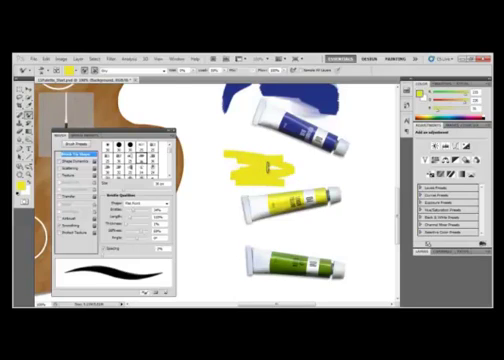
# Show the Mixer Brush wet/dry mixing presets list in the options bar
pyautogui.click(145, 78)
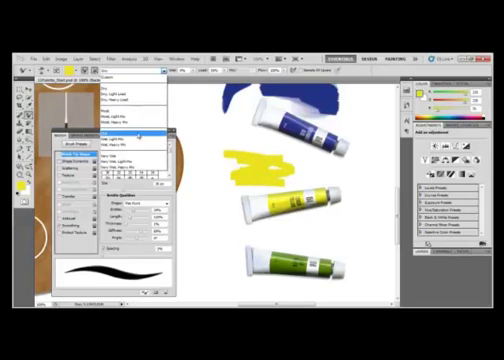